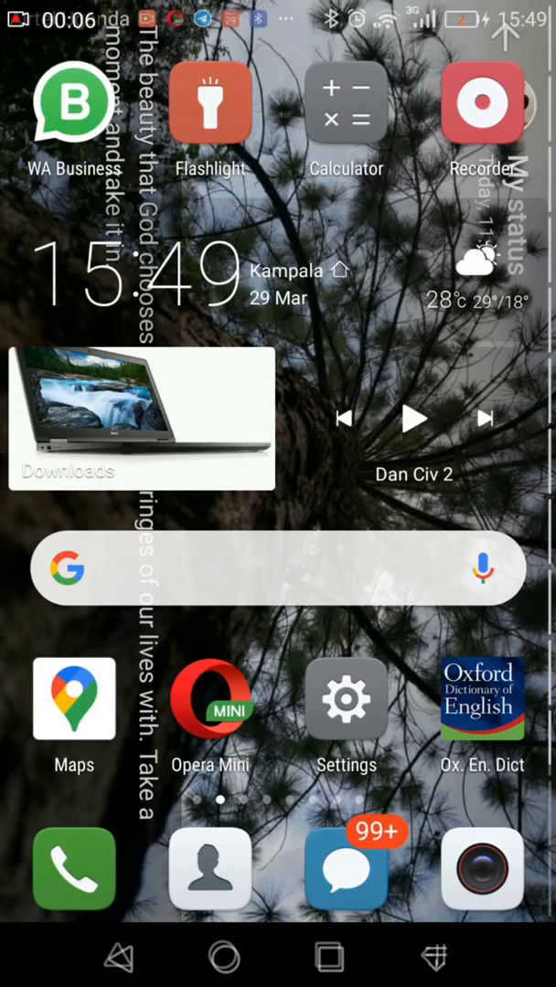
Open a blank New APN form under Mobile network's Access Point Names
scroll("left", 3)
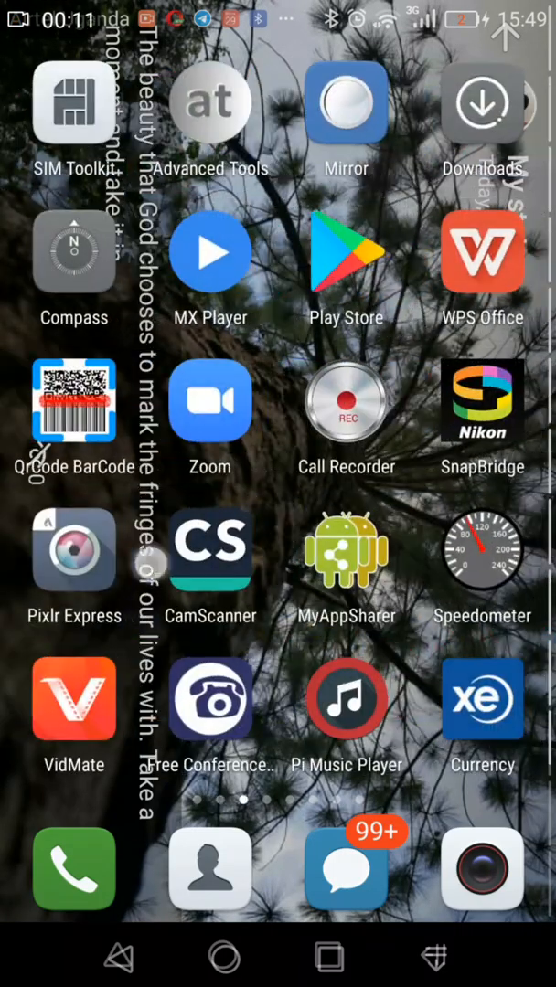
scroll("left", 3)
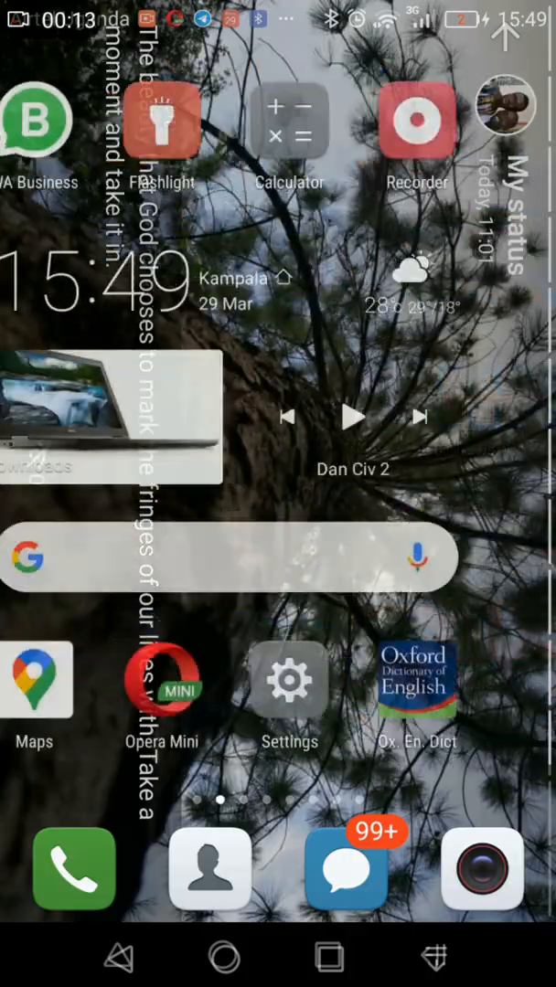
scroll("left", 3)
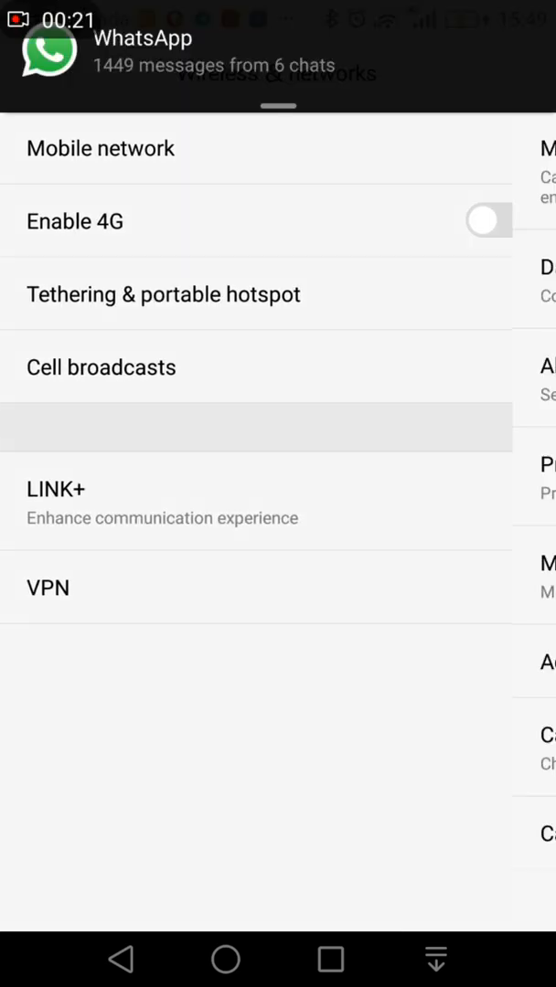
left_click(99, 148)
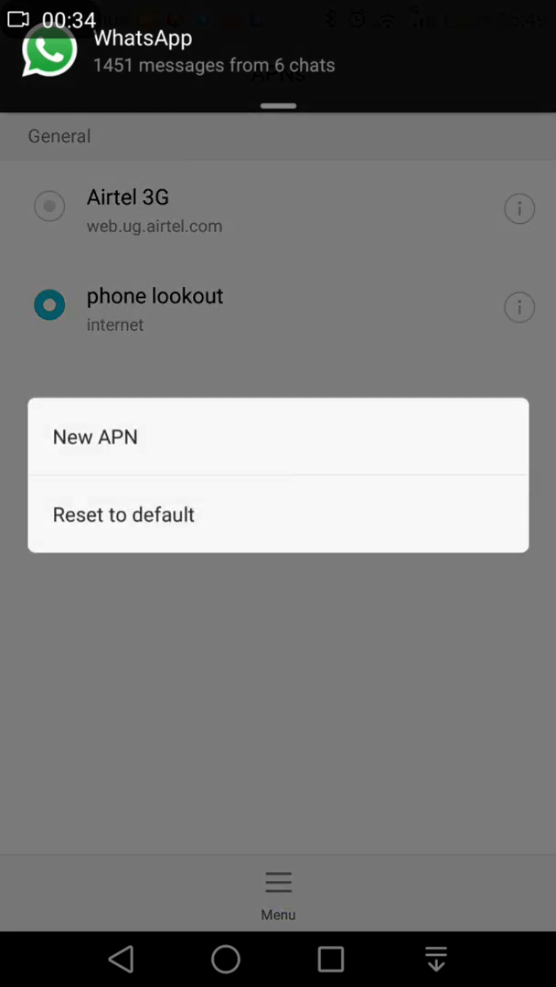
left_click(95, 436)
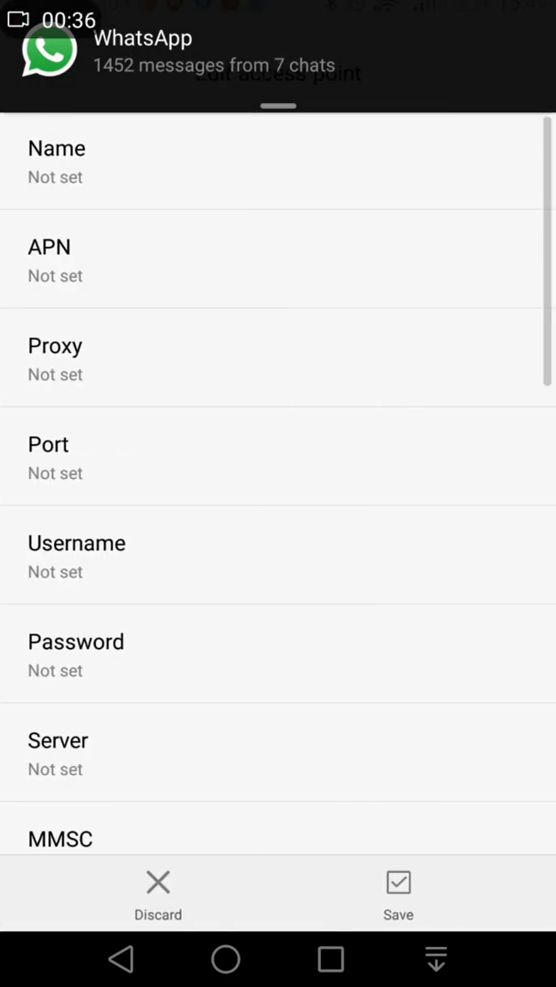
Enter 'phone lookout 1' as the access point Name and confirm it
left_click(56, 162)
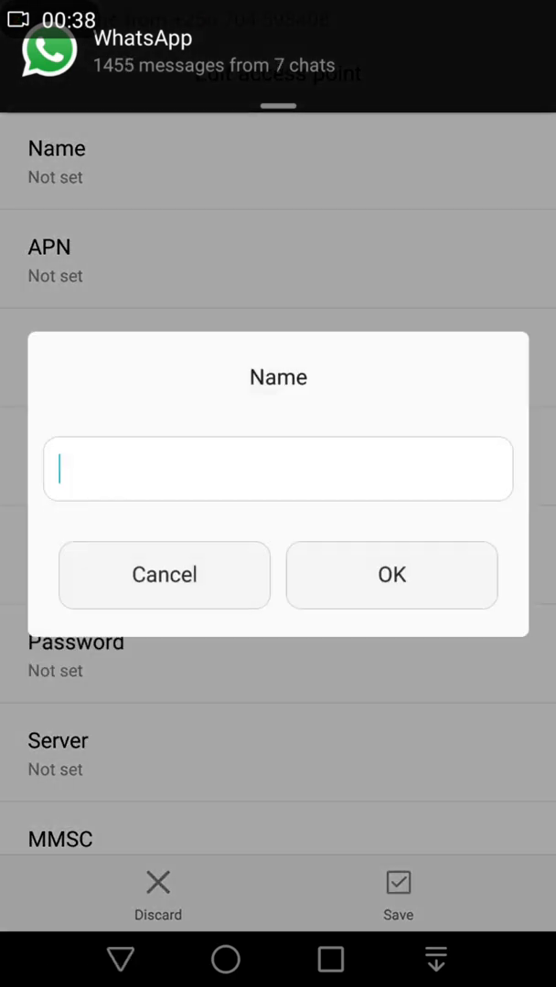
left_click(278, 469)
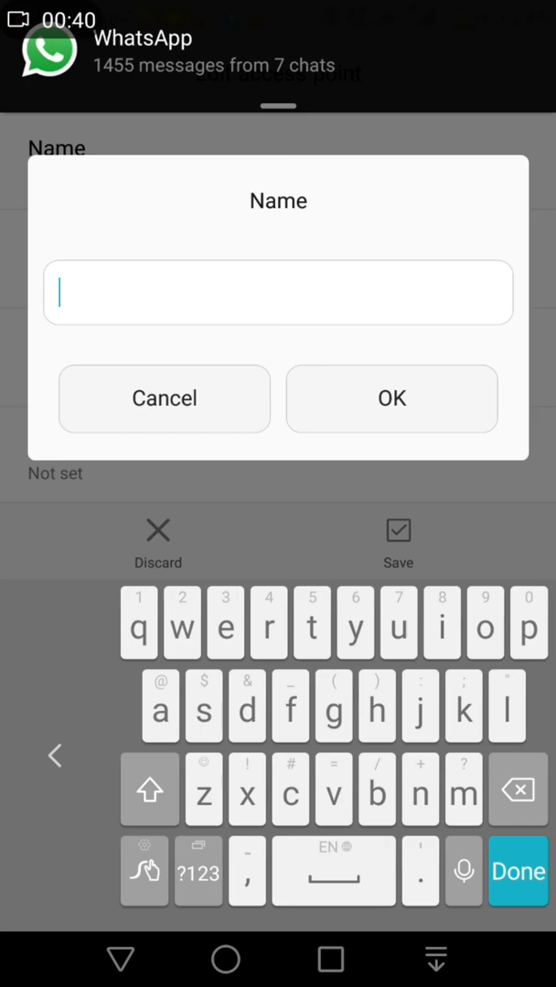
type("phone lookout")
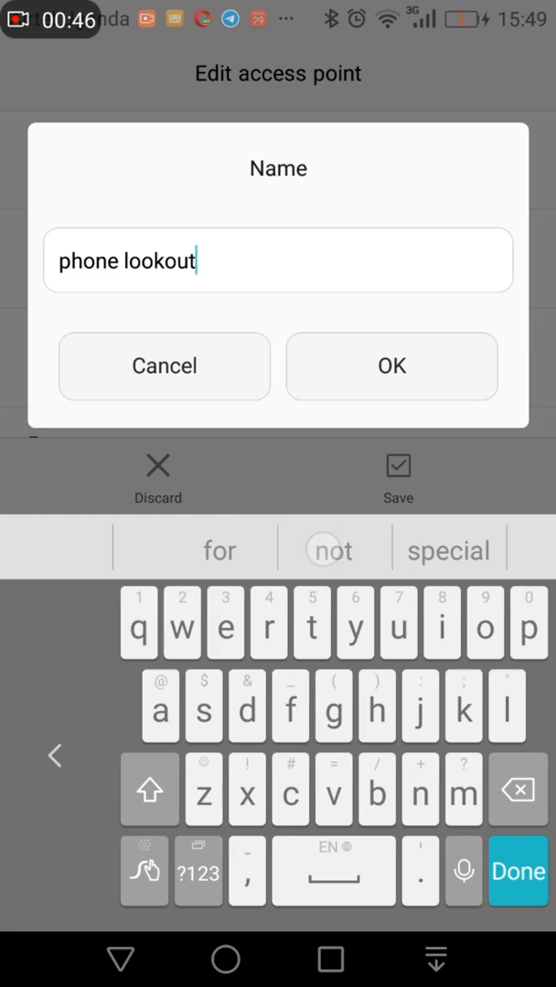
left_click(390, 366)
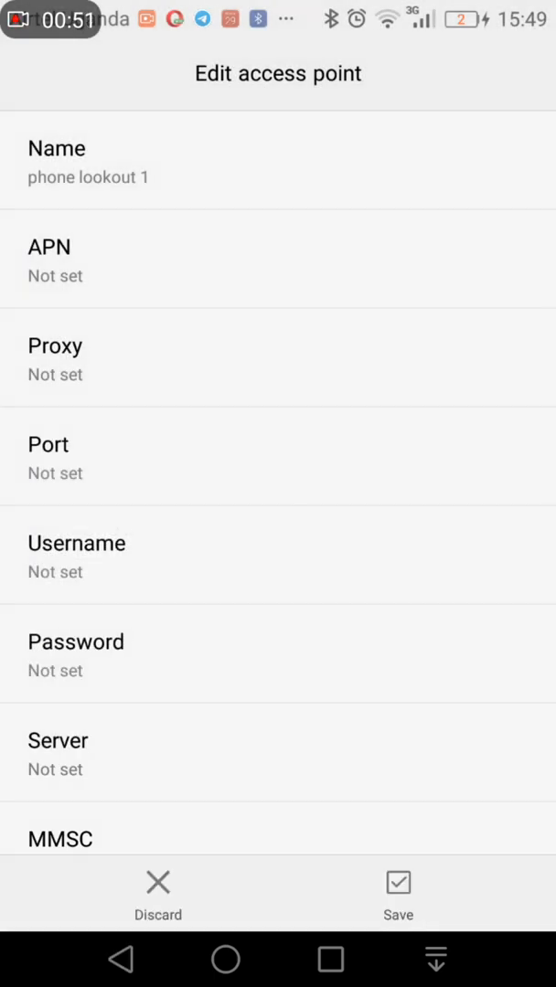
left_click(50, 261)
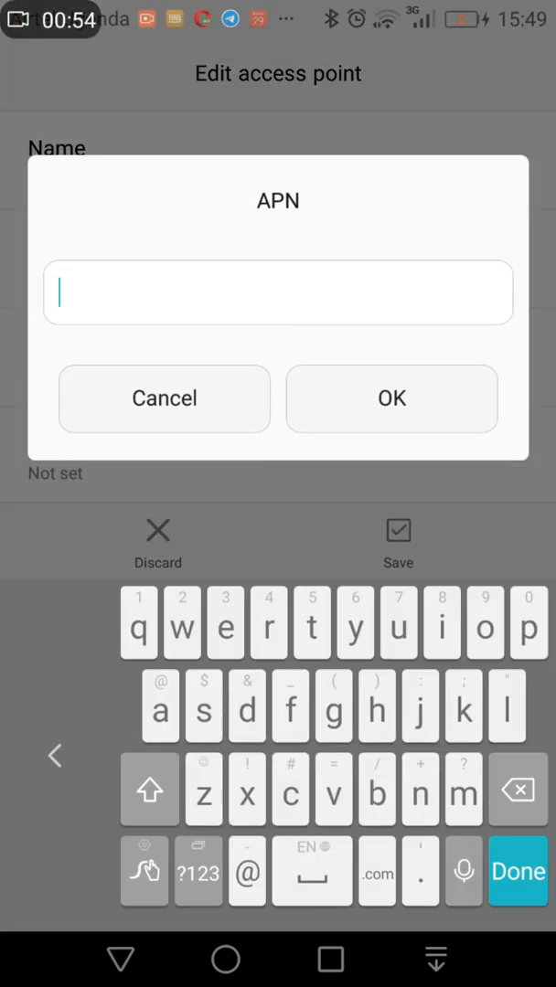
Set the APN field to 'internet', save the access point, and return home
type("int")
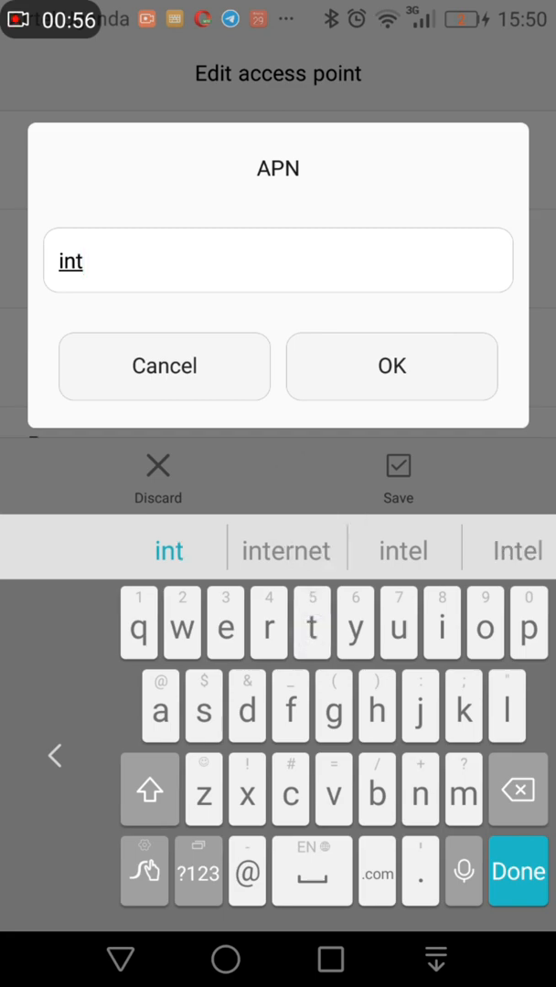
left_click(285, 549)
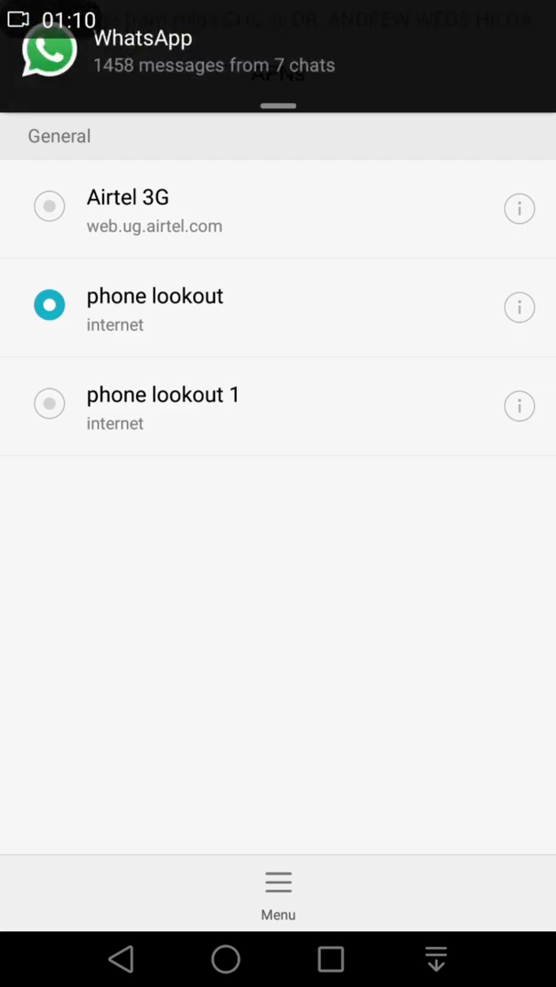
left_click(49, 403)
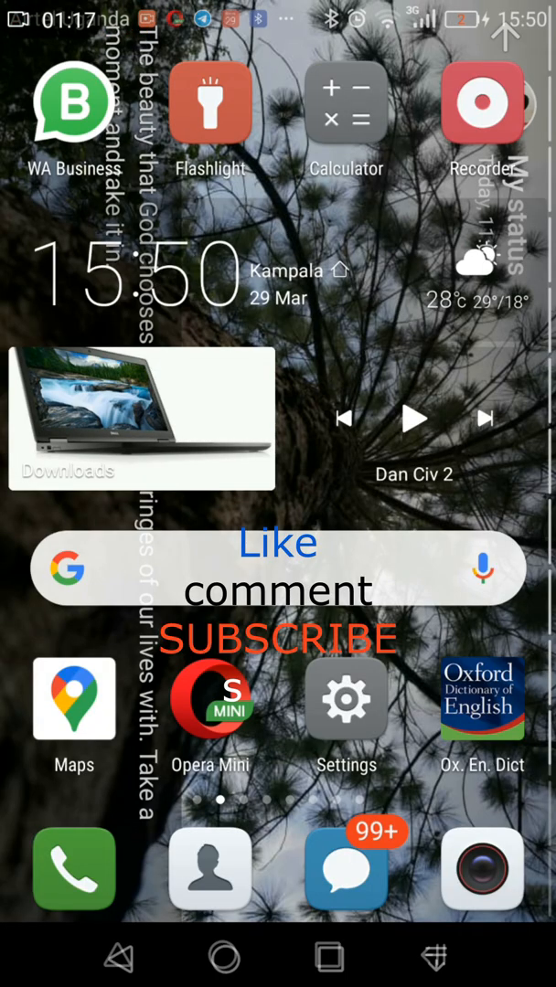
scroll("down", 3)
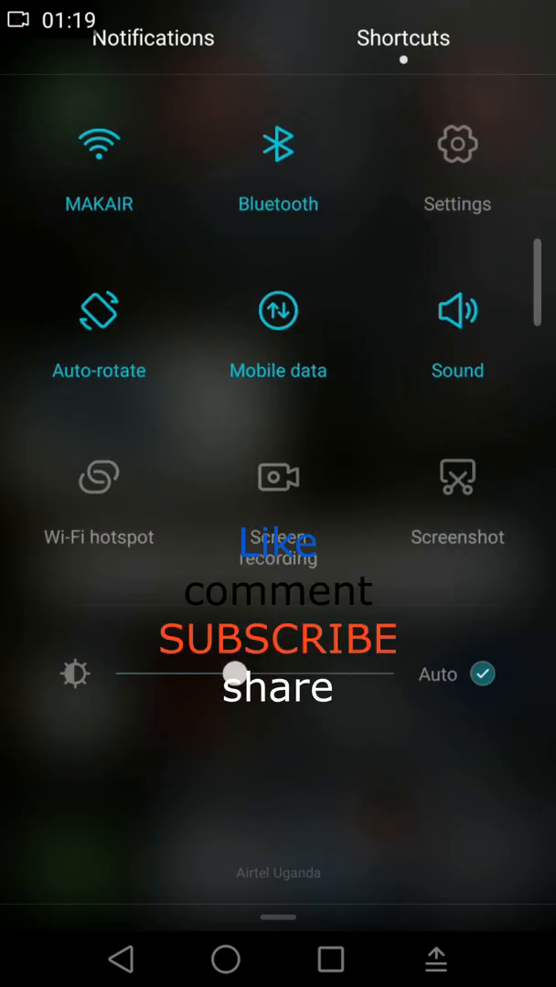